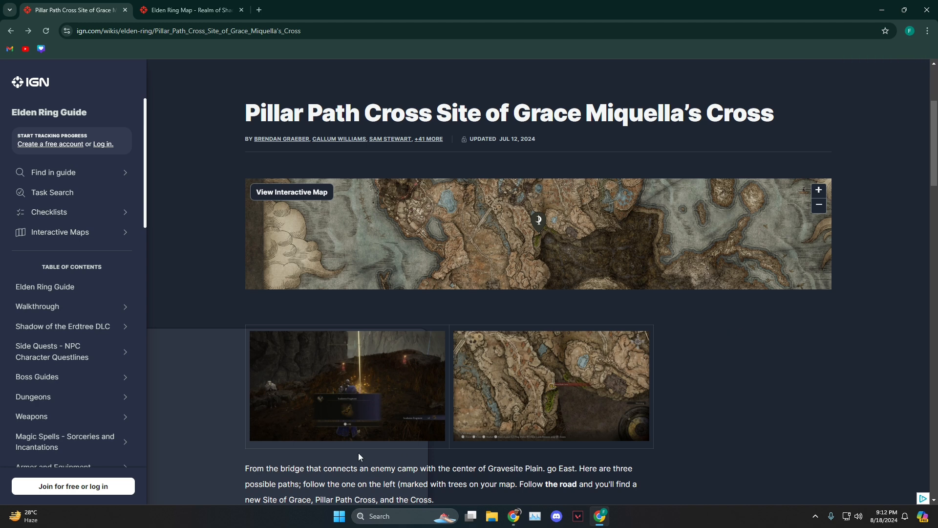
Highlight the Pillar Path Cross directions through the Gravesite Plain sentence, then clear it.
left_click_drag(245, 468, 373, 468)
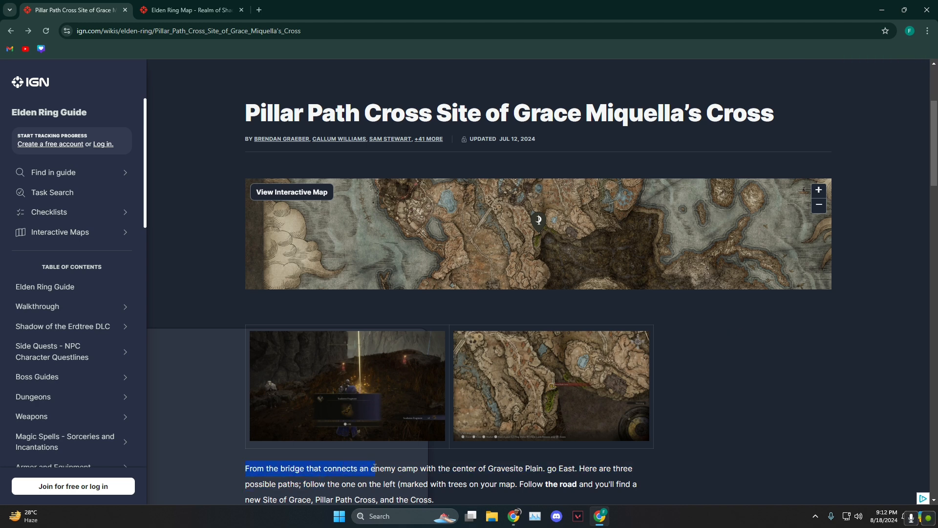
left_click_drag(373, 468, 484, 471)
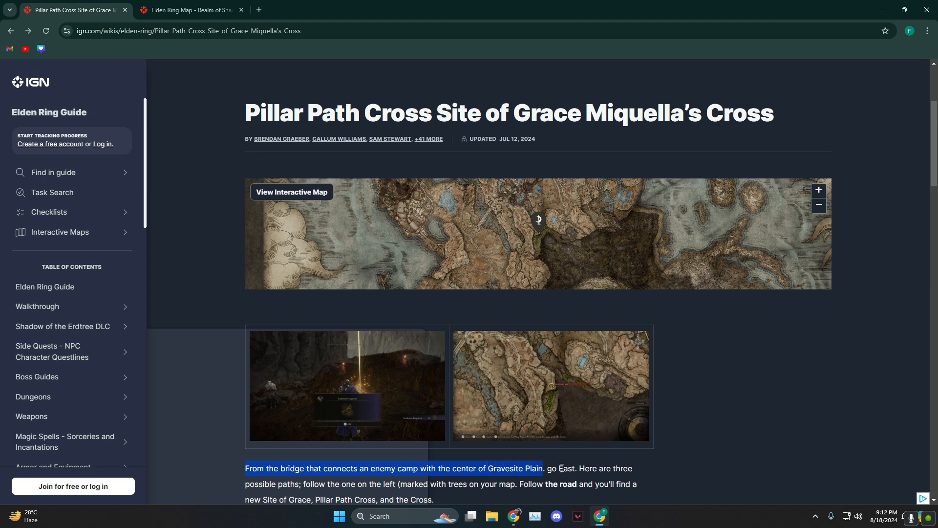
left_click(261, 482)
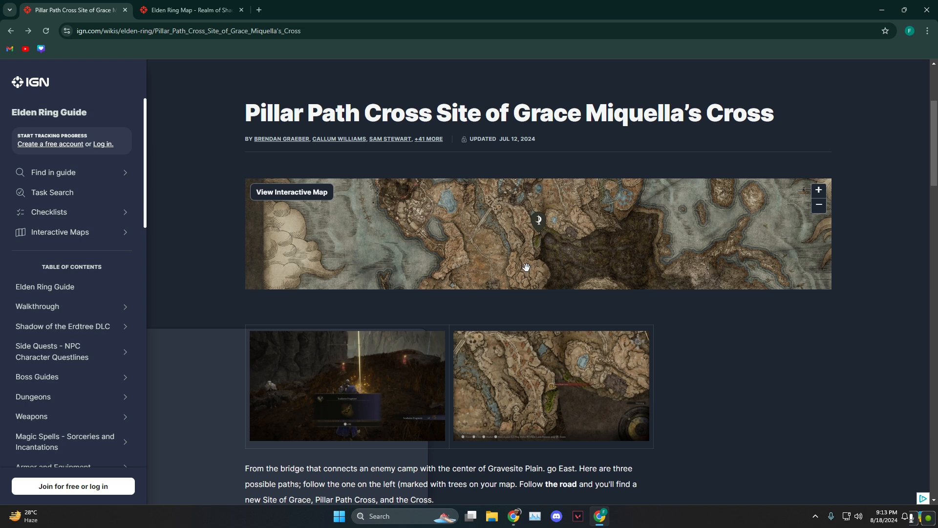
mouse_move(467, 452)
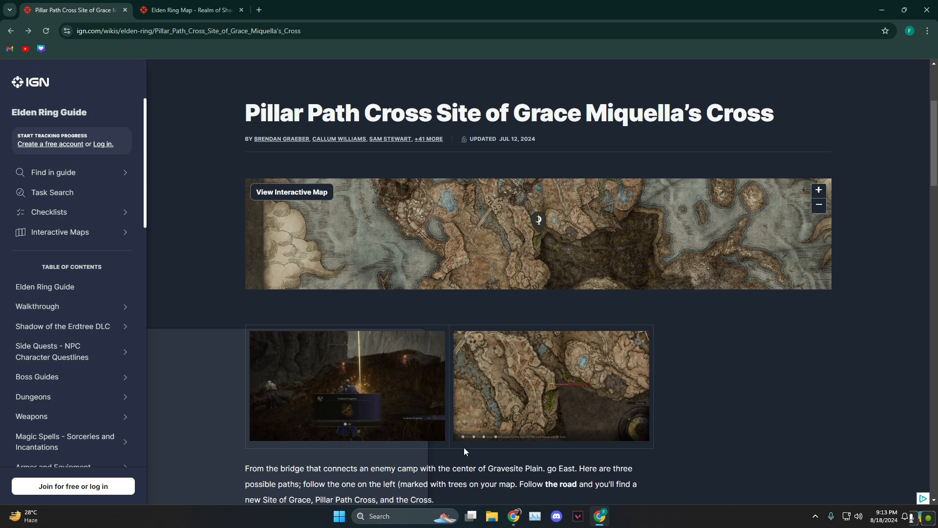
mouse_move(310, 486)
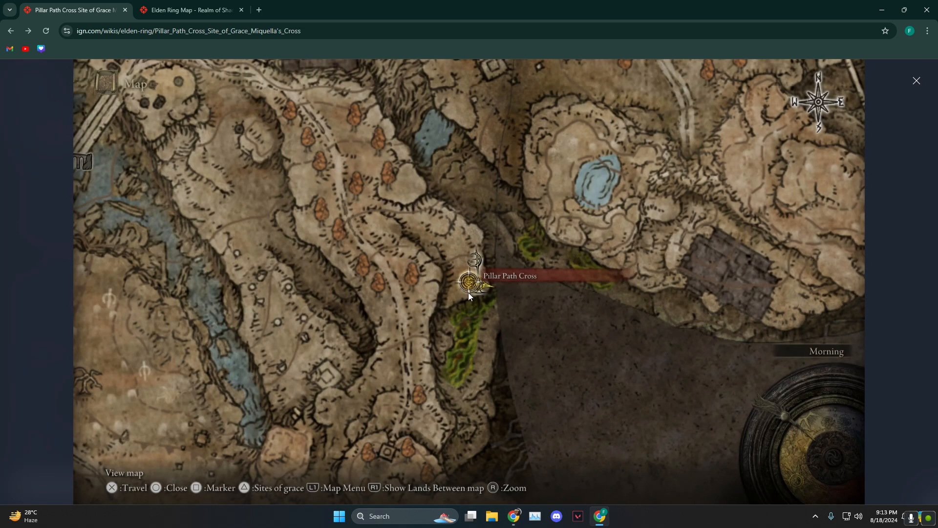
mouse_move(470, 283)
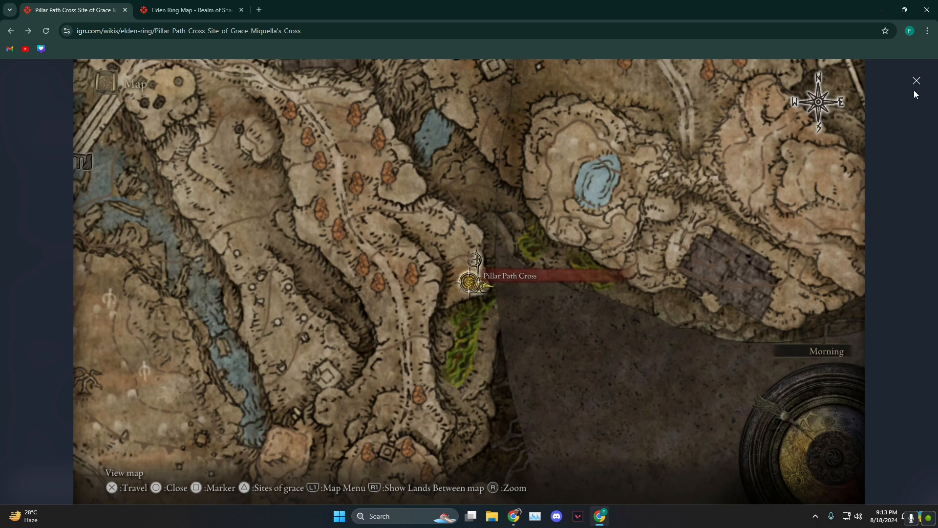
mouse_move(917, 87)
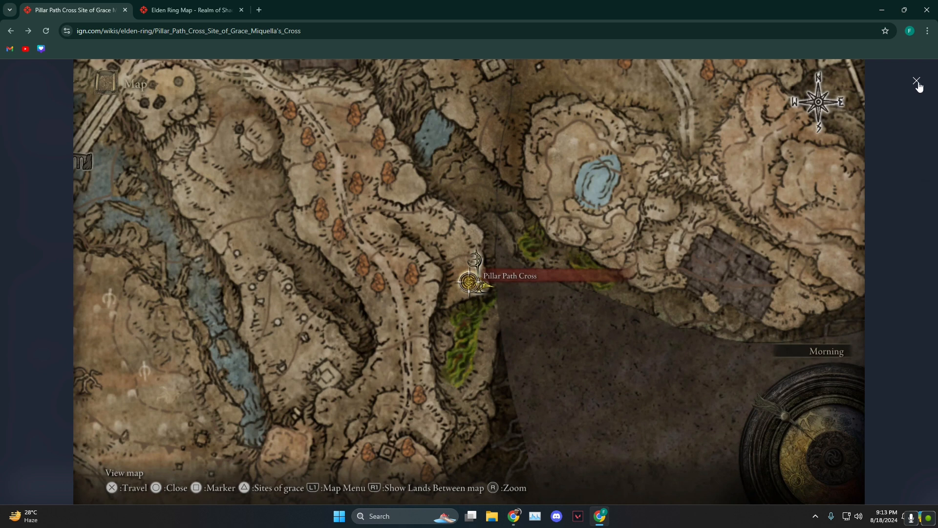
Switch the enlarged lightbox to the Scadutree Fragment pickup gameplay screenshot.
left_click(917, 82)
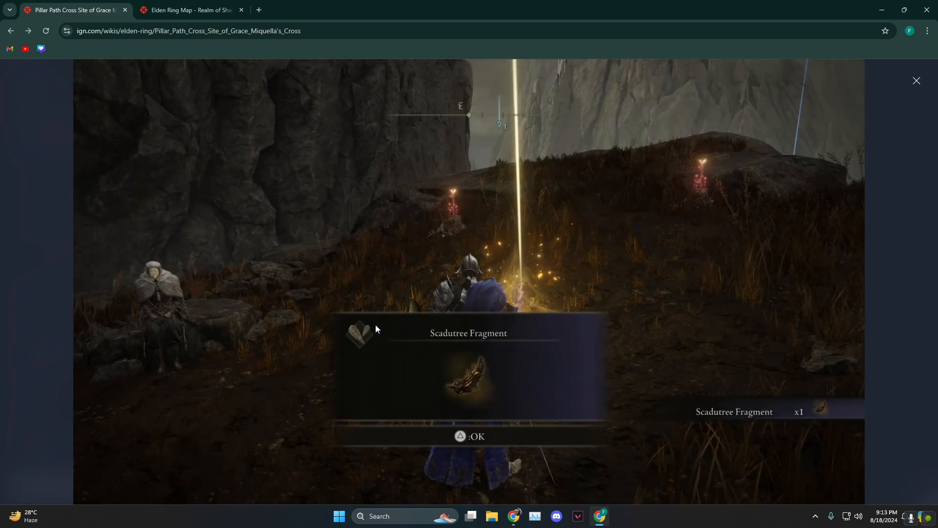
mouse_move(552, 296)
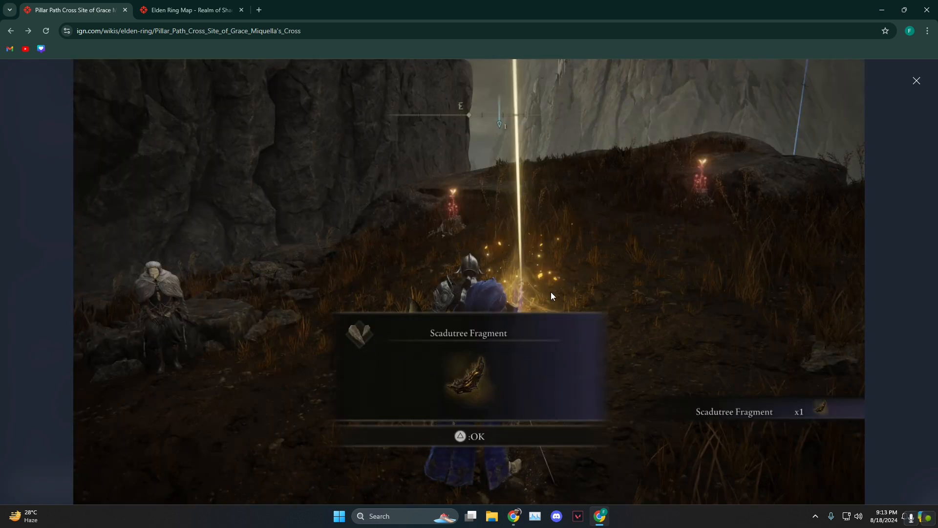